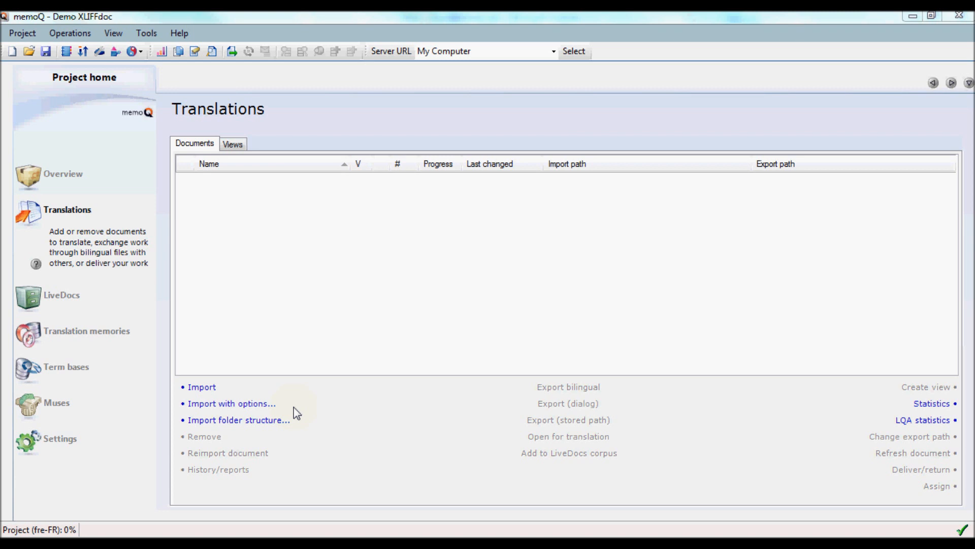
mouse_move(281, 412)
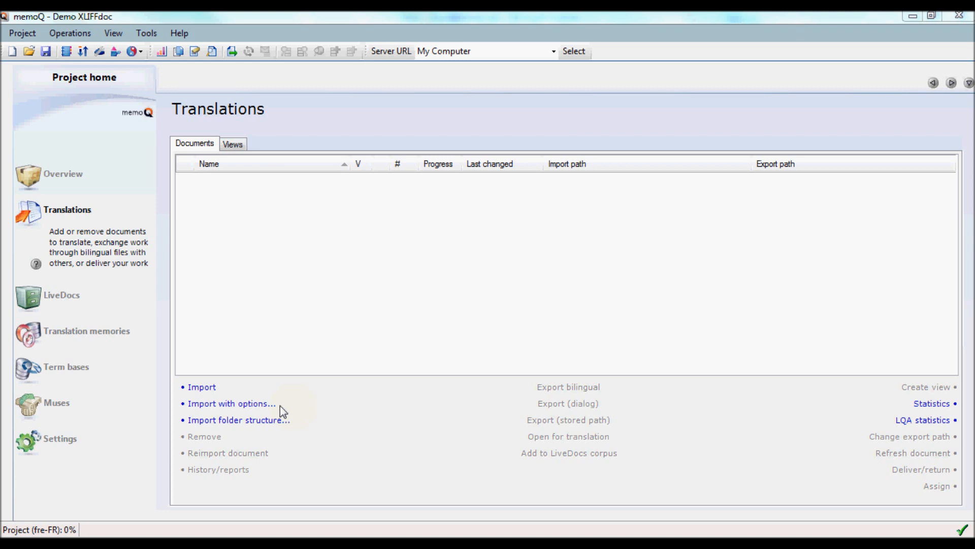
mouse_move(264, 411)
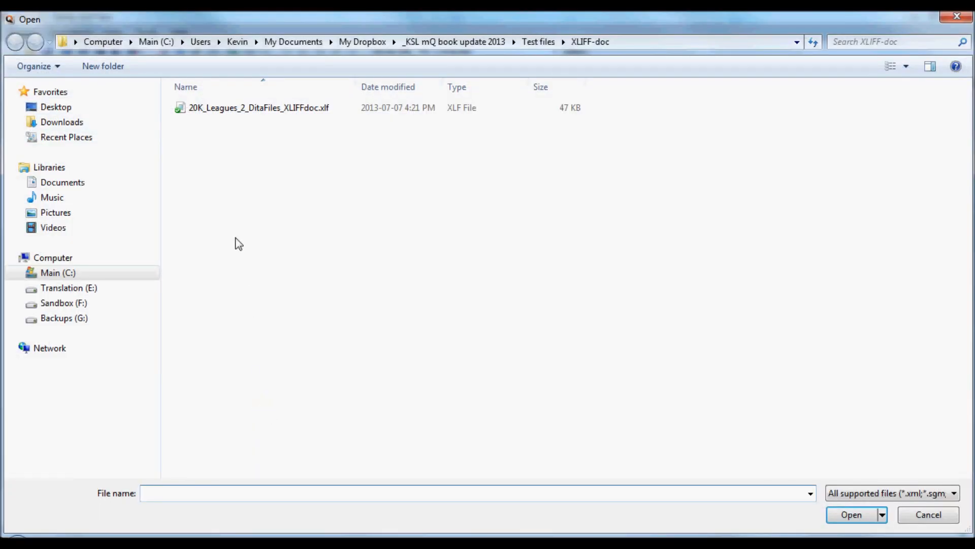
Choose 20K_Leagues_2_DitaFiles_XLIFFdoc.xlf in the Open dialog as the file to import.
left_click(258, 106)
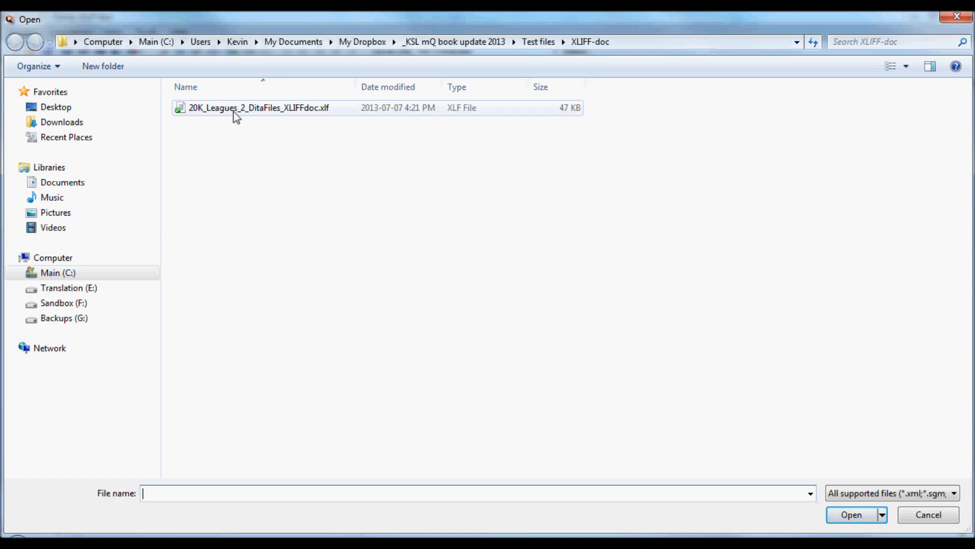
left_click(258, 107)
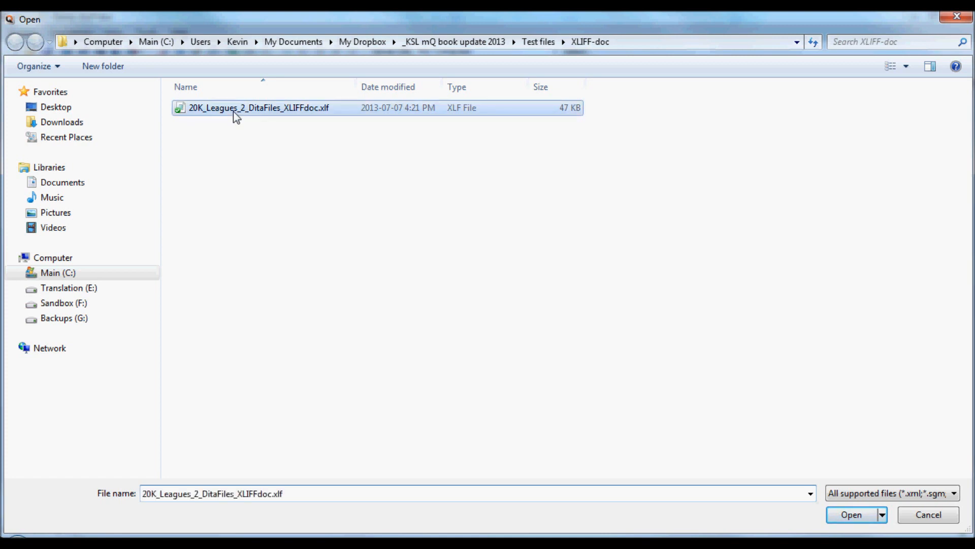
mouse_move(747, 403)
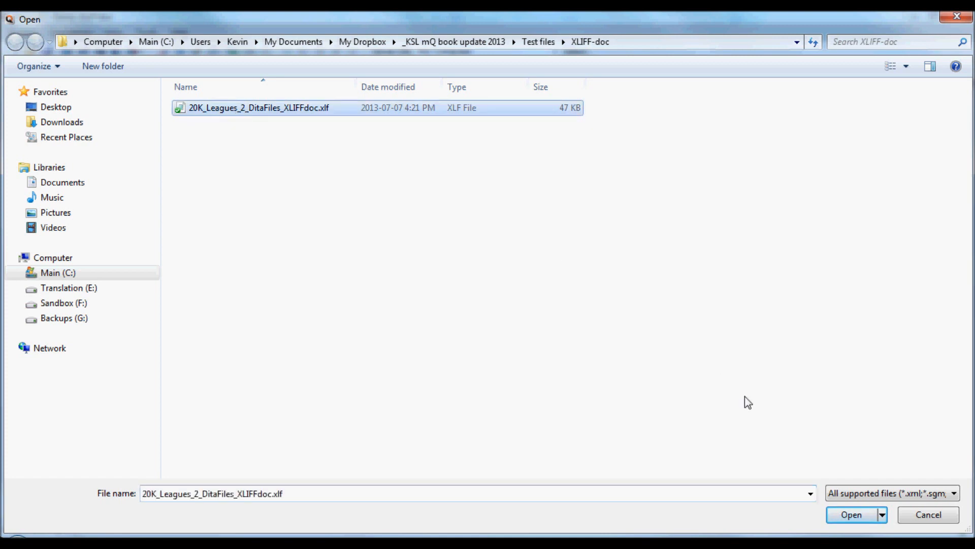
mouse_move(852, 514)
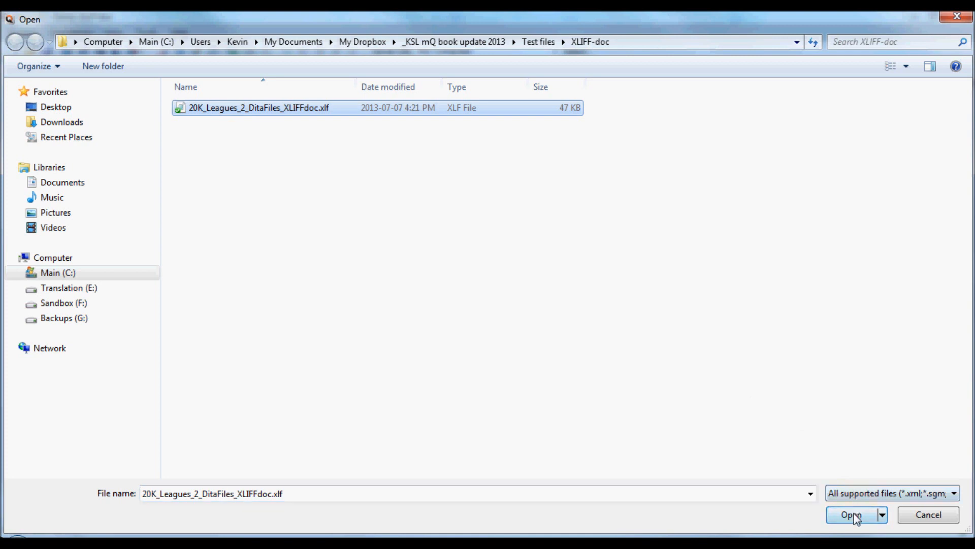
Import the chosen XLIFF file using the XLIFF:doc filter instead of the plain XLIFF filter.
left_click(850, 514)
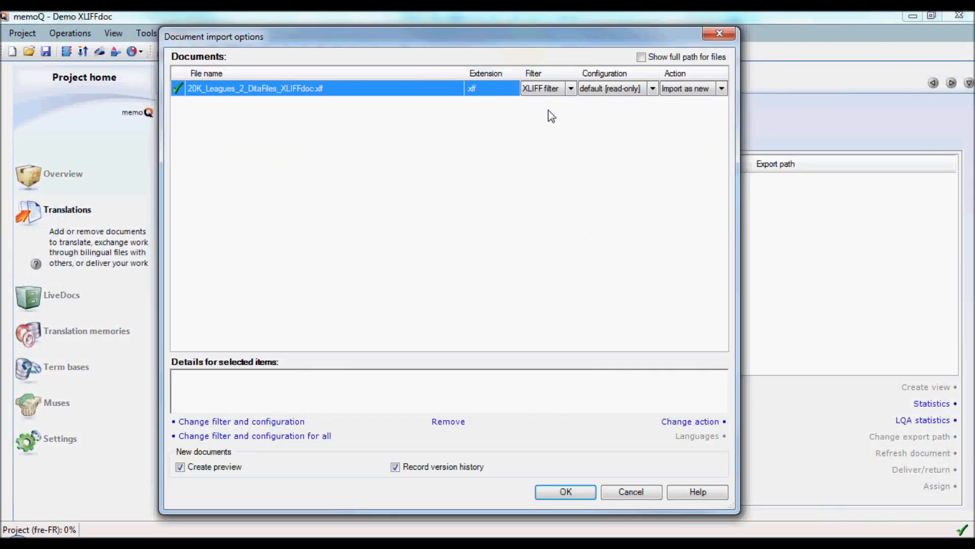
mouse_move(555, 111)
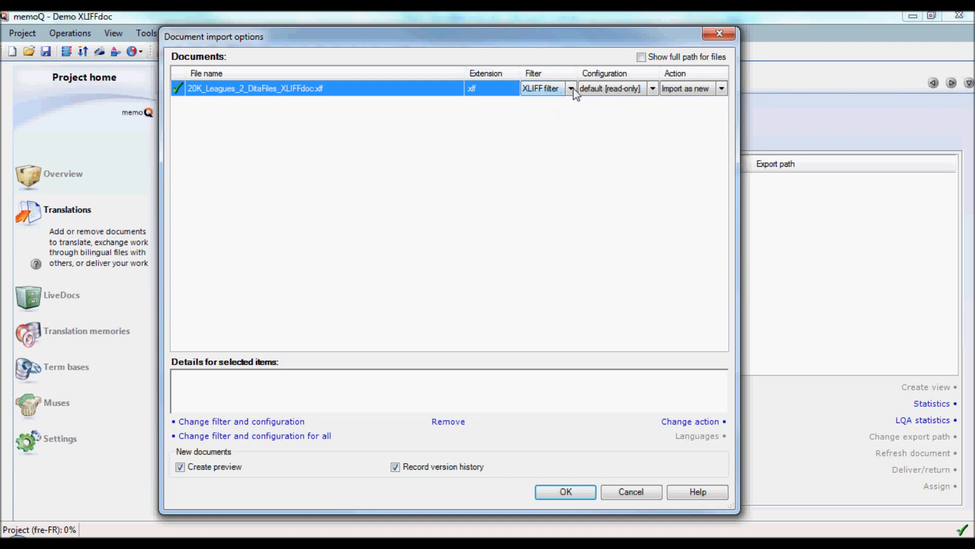
left_click(571, 87)
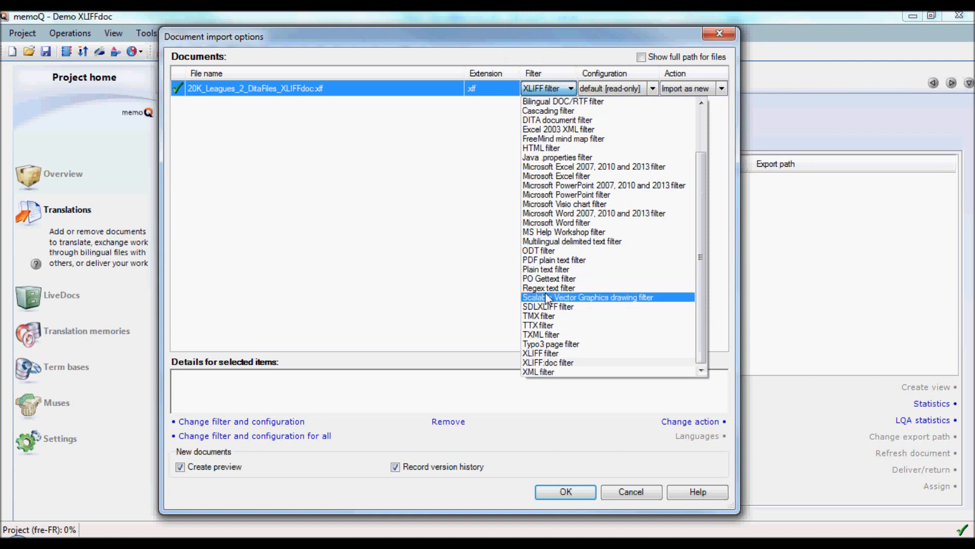
mouse_move(548, 362)
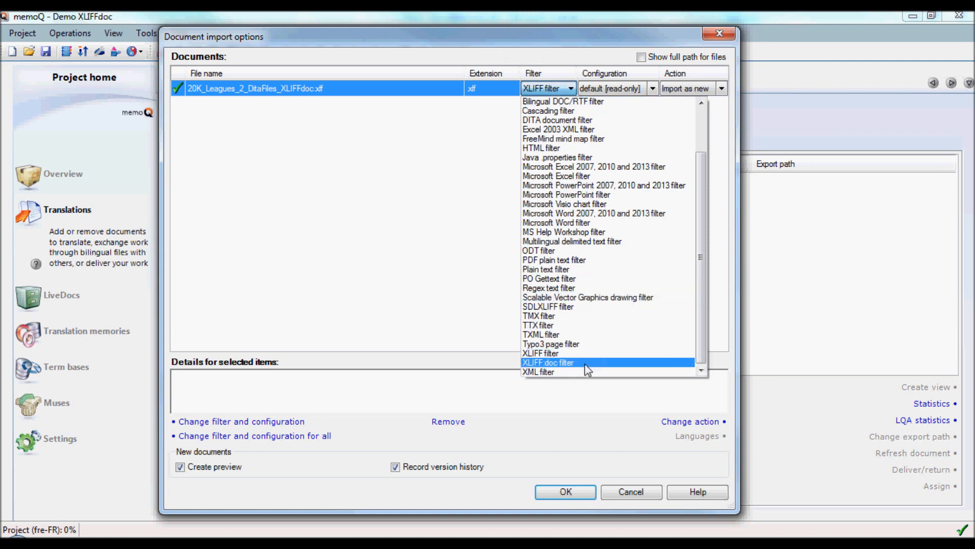
left_click(546, 361)
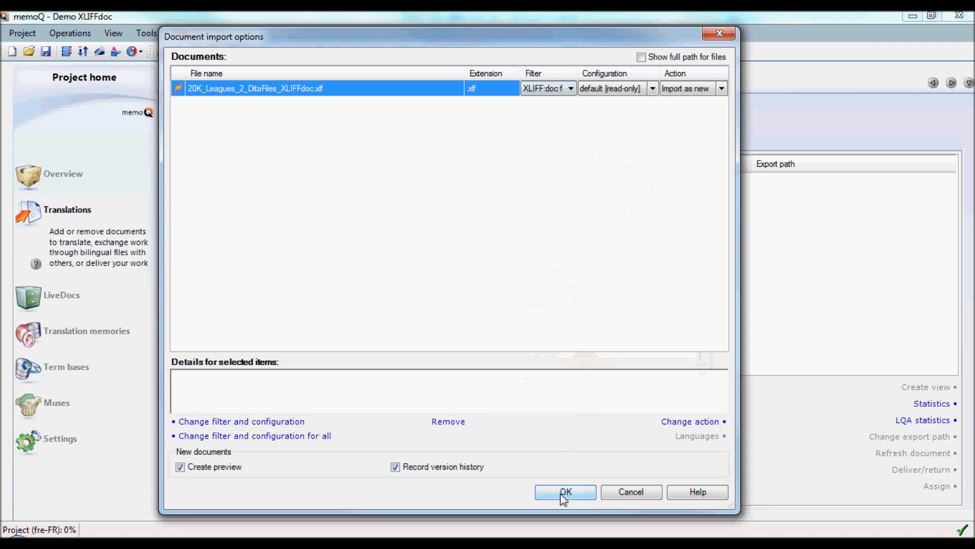
left_click(564, 491)
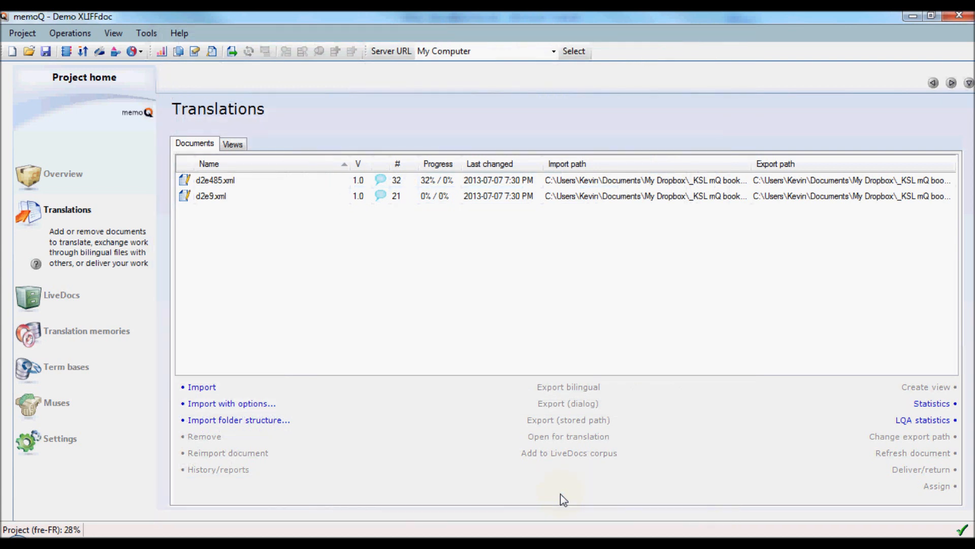
mouse_move(540, 475)
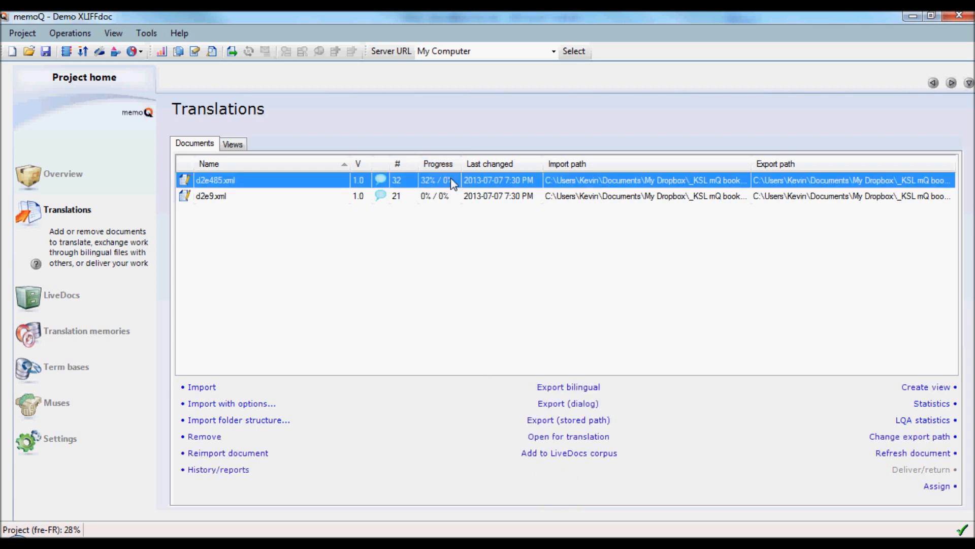
mouse_move(313, 203)
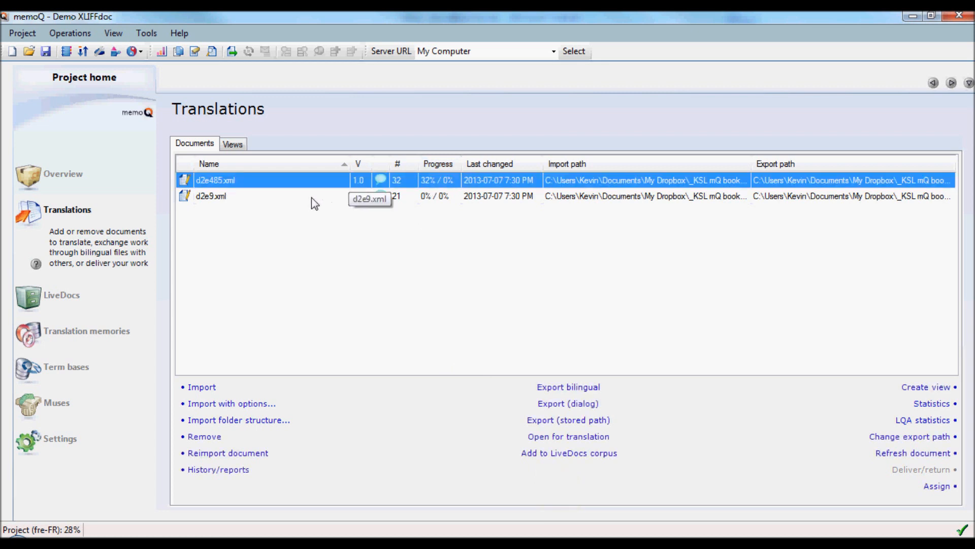
Load d2e9.xml in the translation editor to preview its English source segments.
left_click(211, 196)
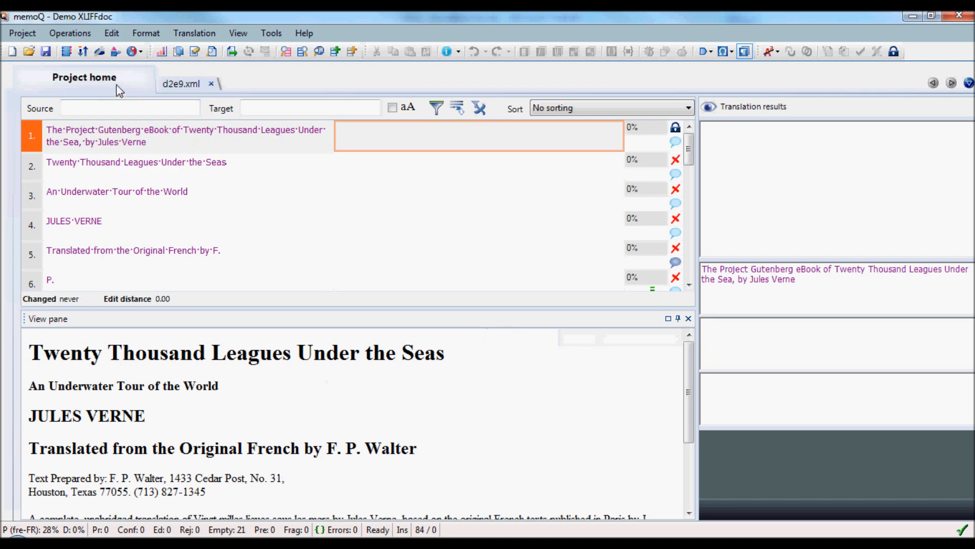
From Project home, load d2e485.xml in the editor to review its pre-translated French segments.
left_click(84, 77)
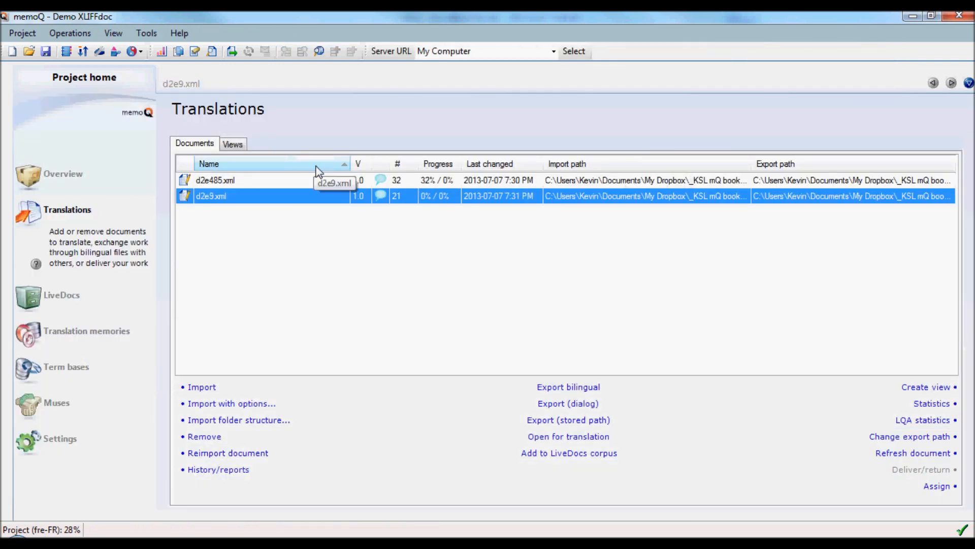
left_click(214, 180)
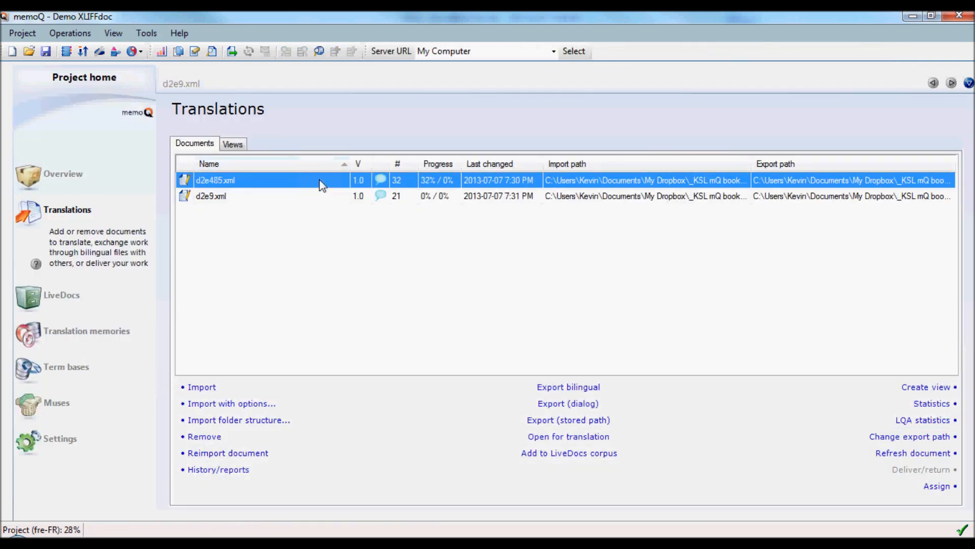
double_click(215, 180)
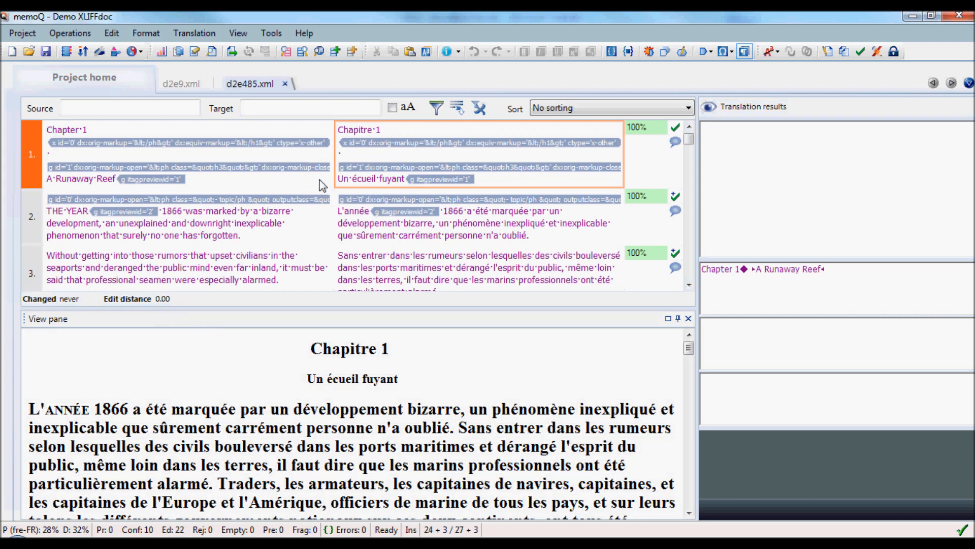
mouse_move(476, 225)
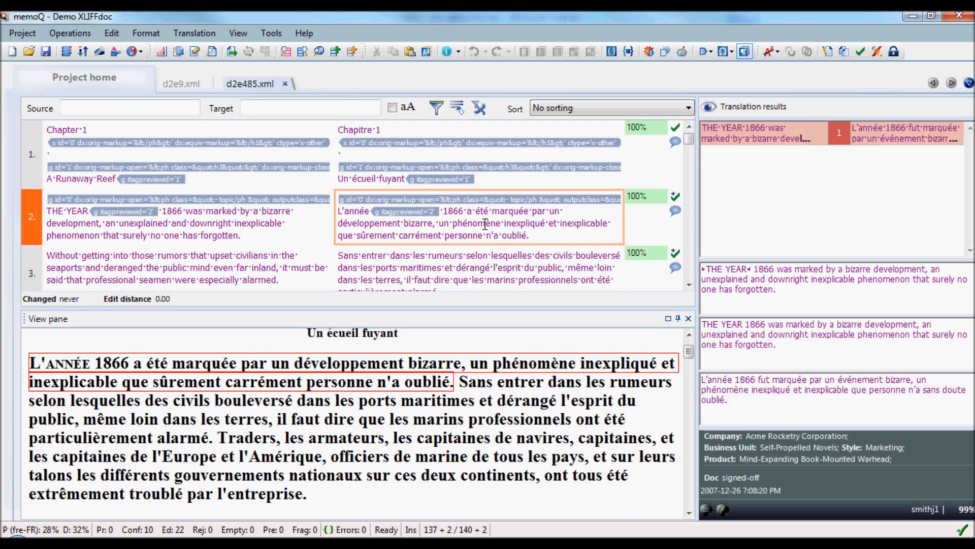
mouse_move(847, 138)
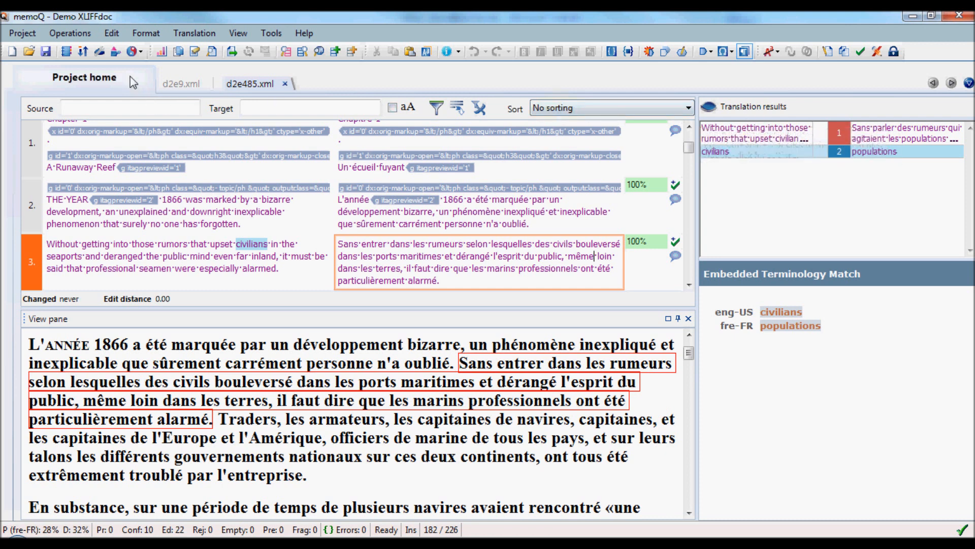
Return to the Project home document list with d2e485.xml selected for export.
left_click(84, 77)
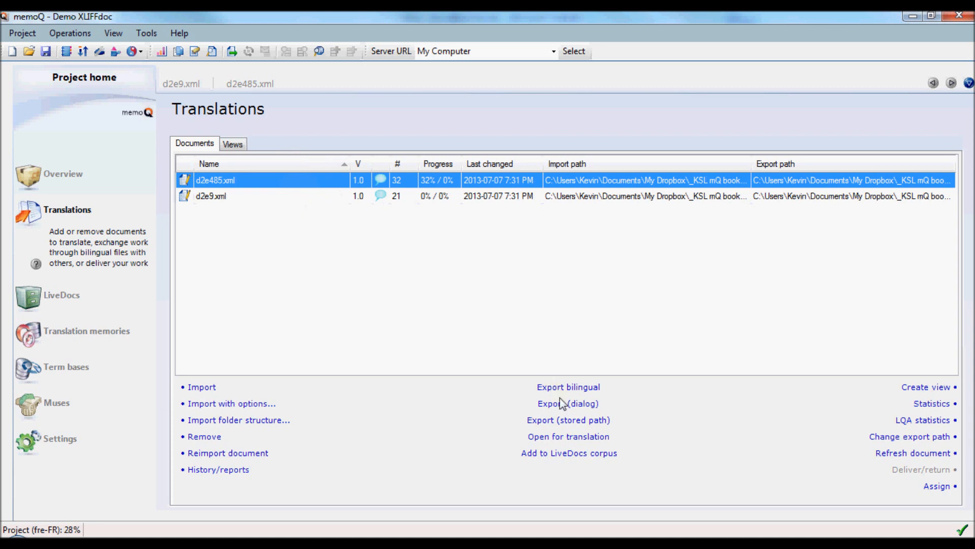
mouse_move(561, 408)
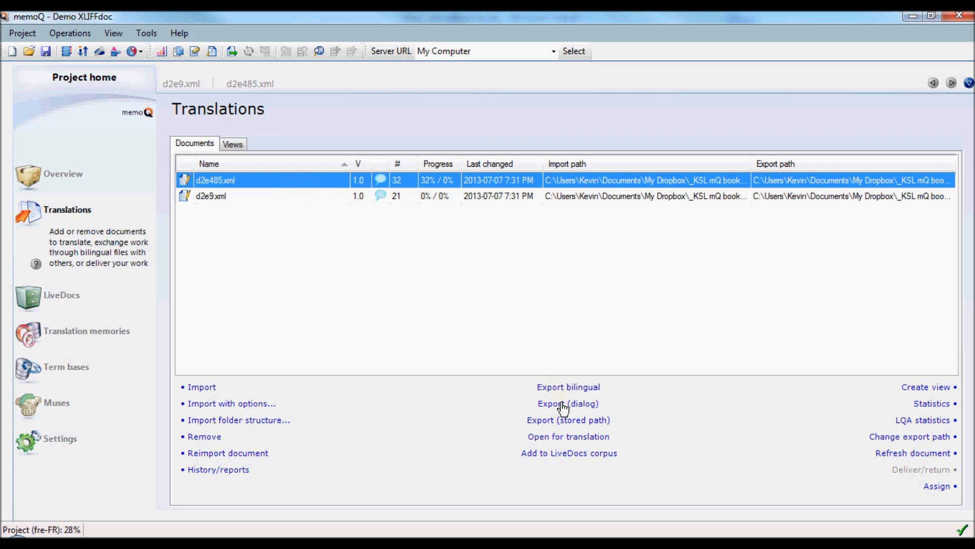
mouse_move(553, 422)
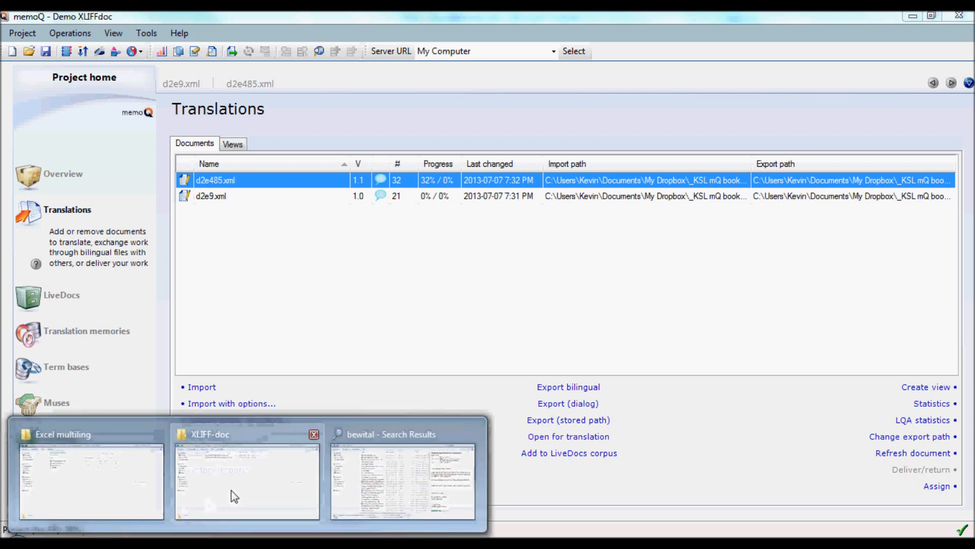
In Explorer's XLIFF-doc folder, select the exported 20K_Leagues_2_DitaFiles_XLIFFdoc_fre-FR.xlf beside the original.
left_click(247, 479)
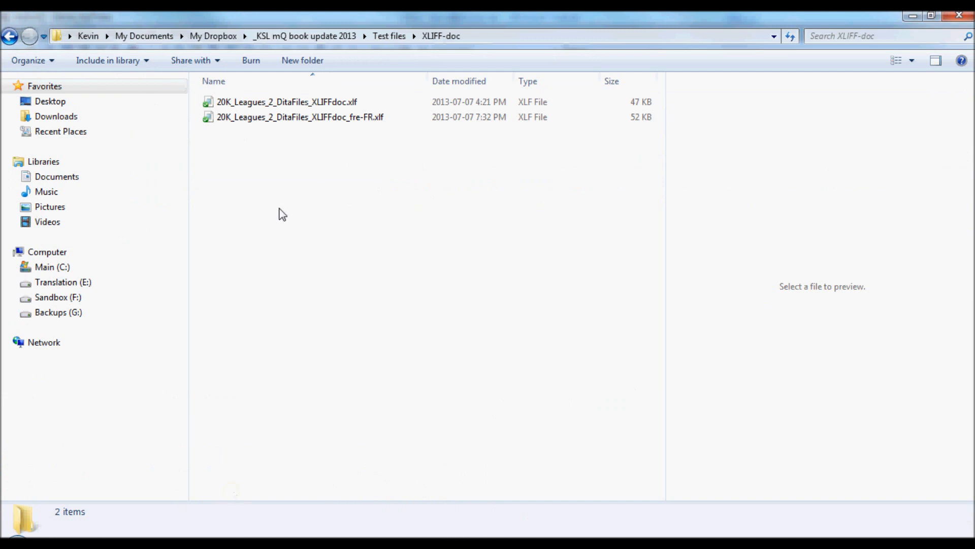
left_click(299, 117)
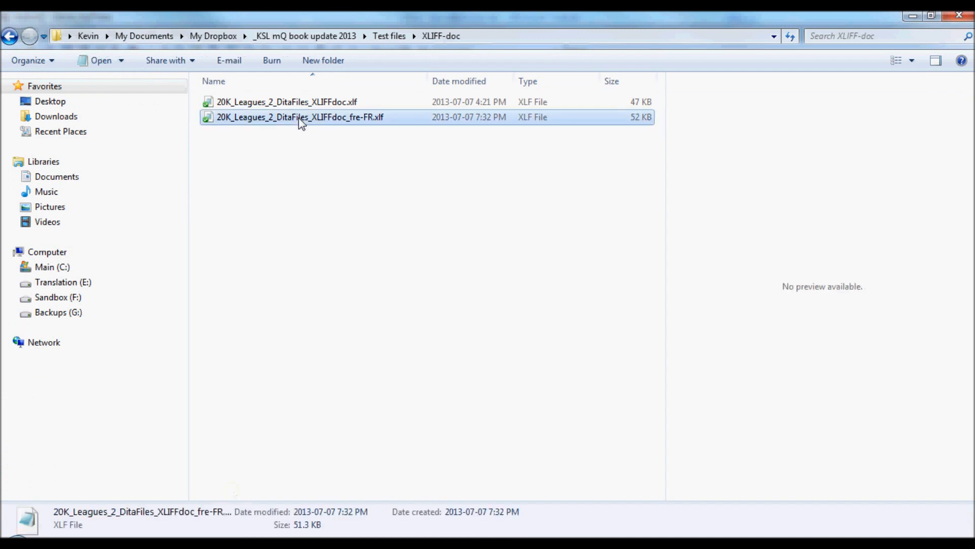
mouse_move(367, 128)
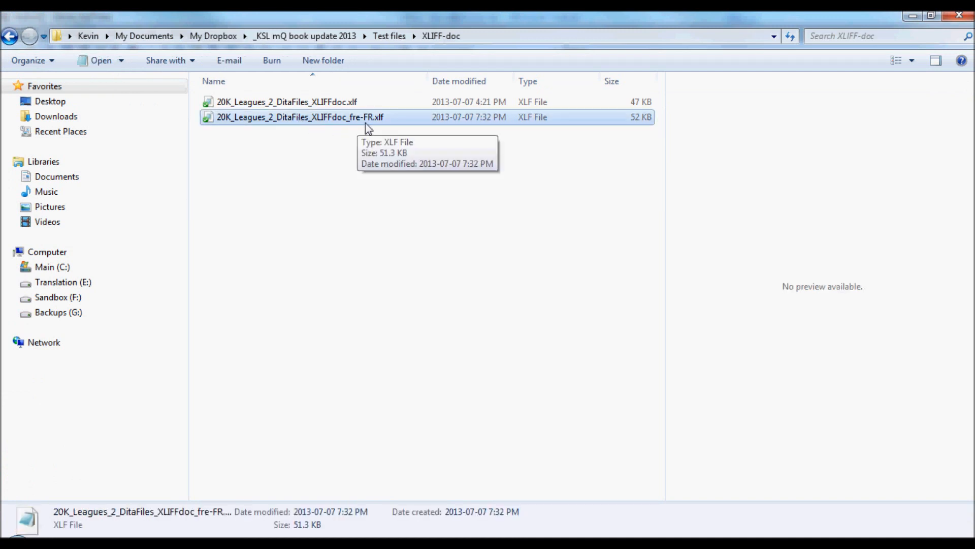